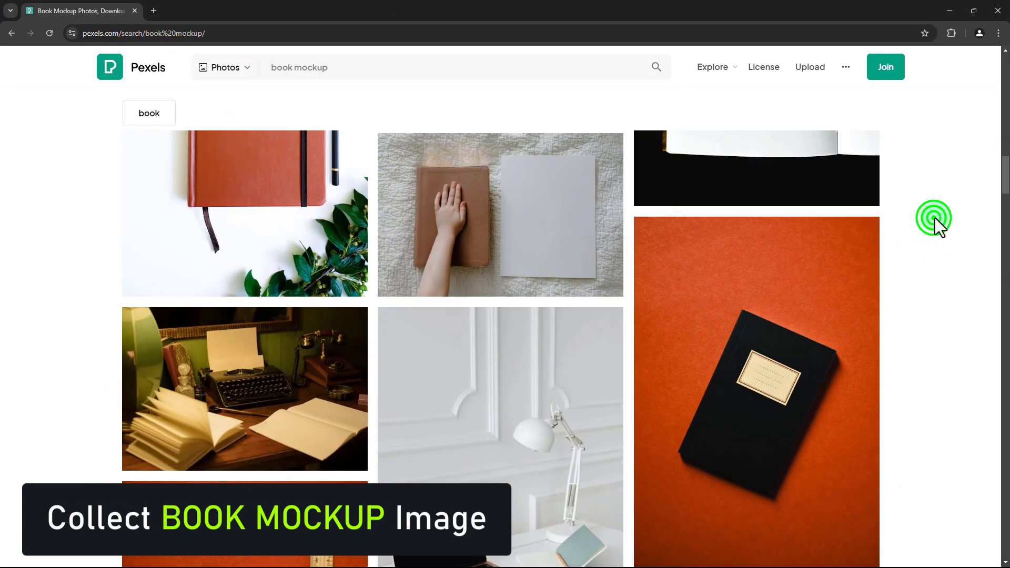
# - Scroll the Pexels book mockup results down to the hand-held blank book photos
pyautogui.scroll(-3)
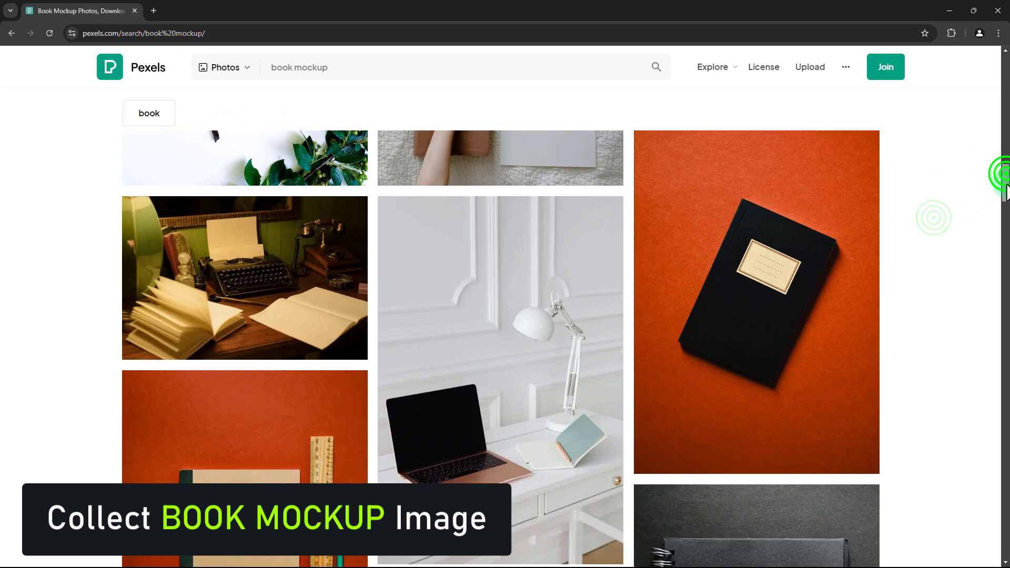
pyautogui.scroll(-3)
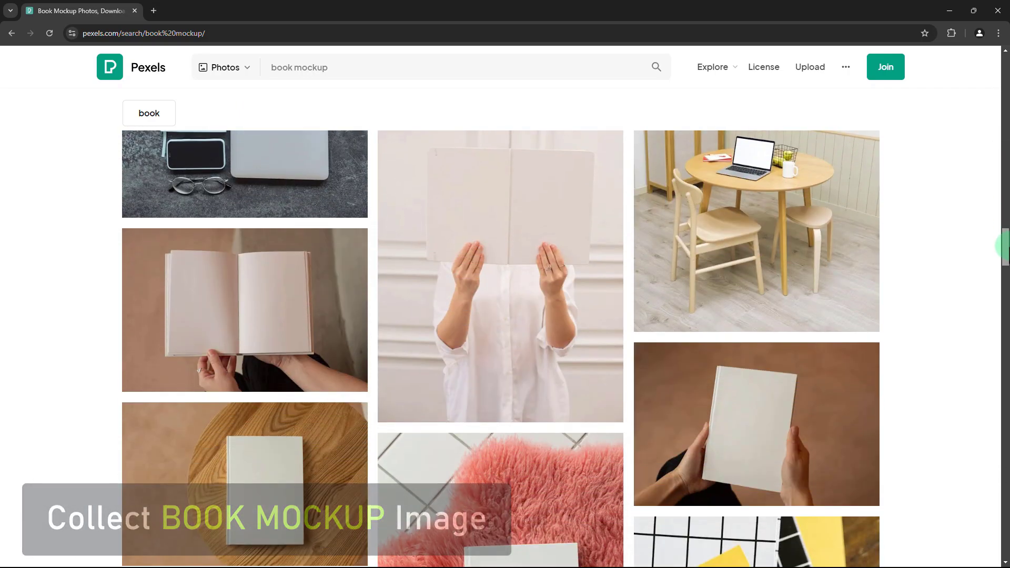
pyautogui.scroll(-3)
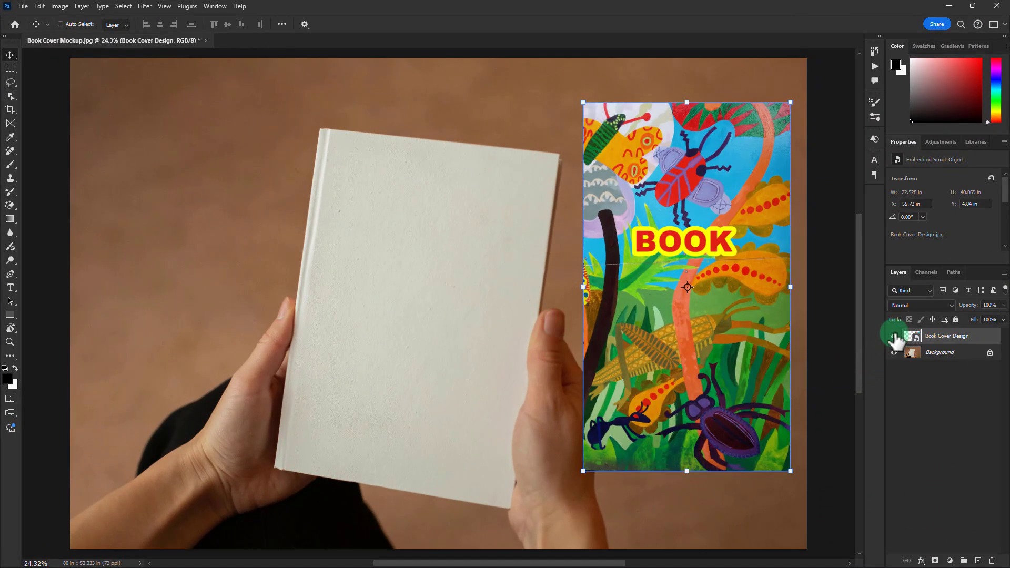
# - Select the Book Cover Design layer and start a Distort transform on it
pyautogui.click(897, 338)
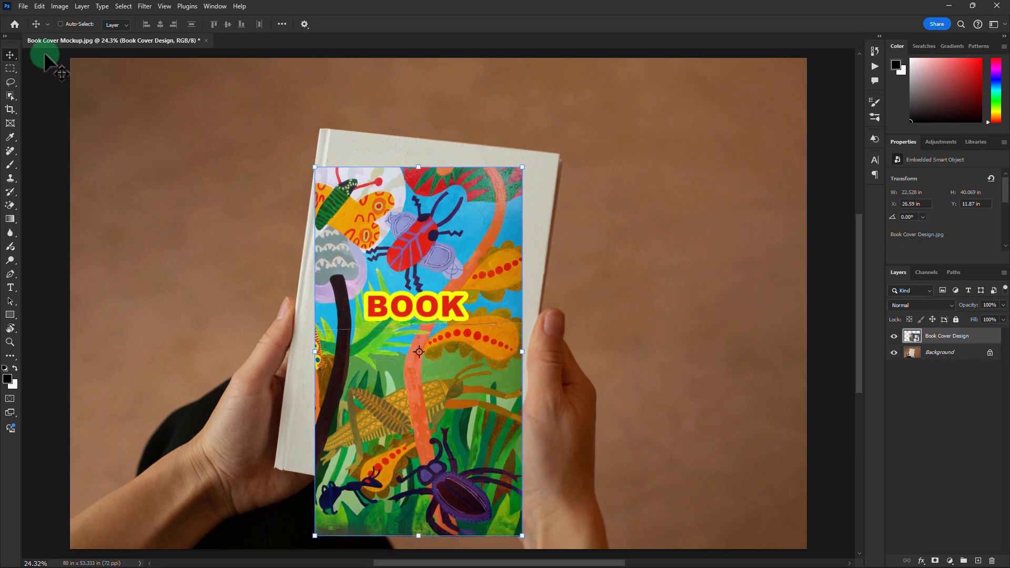
pyautogui.moveTo(40, 10)
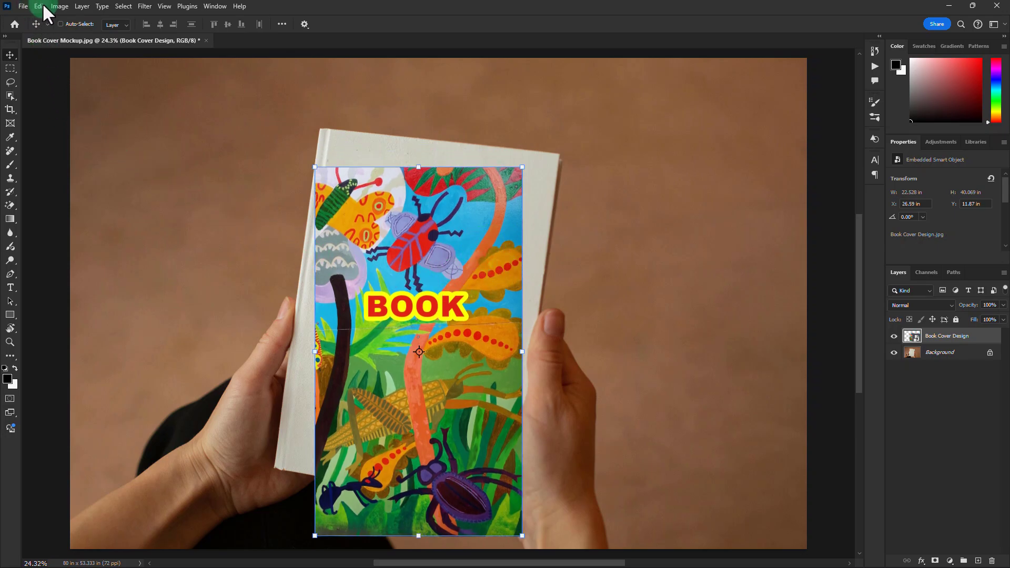
pyautogui.click(38, 5)
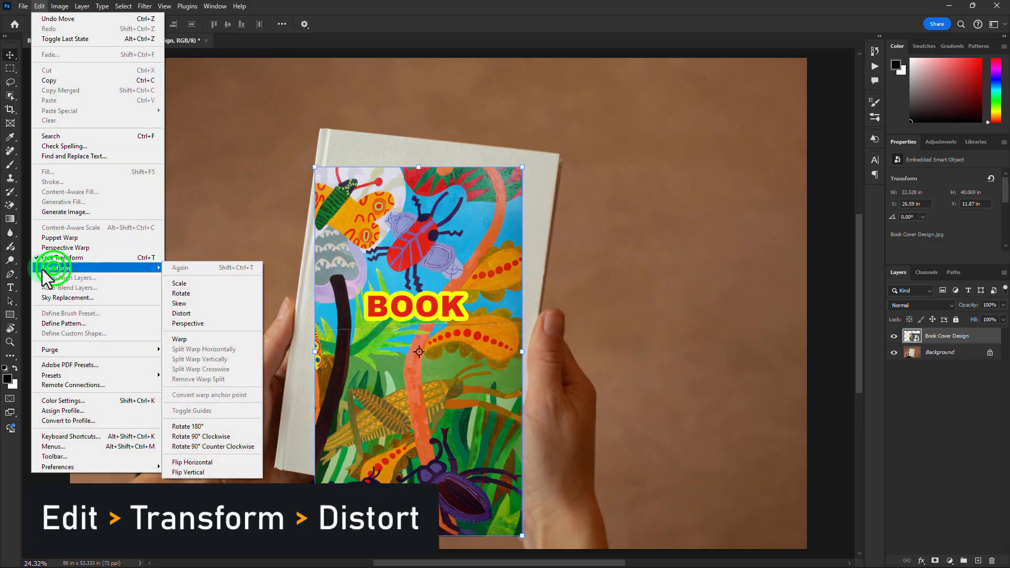
pyautogui.moveTo(193, 287)
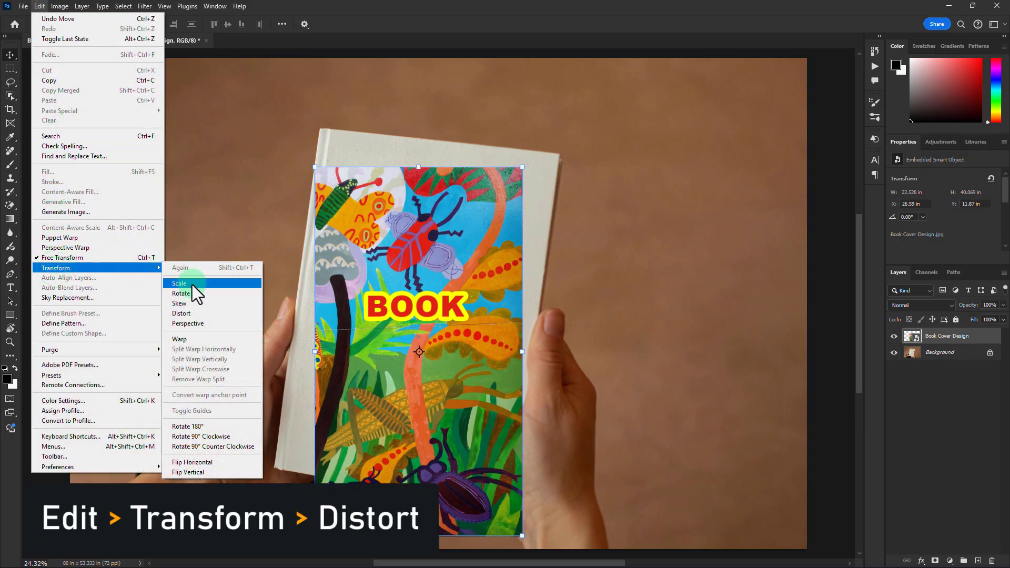
pyautogui.moveTo(182, 314)
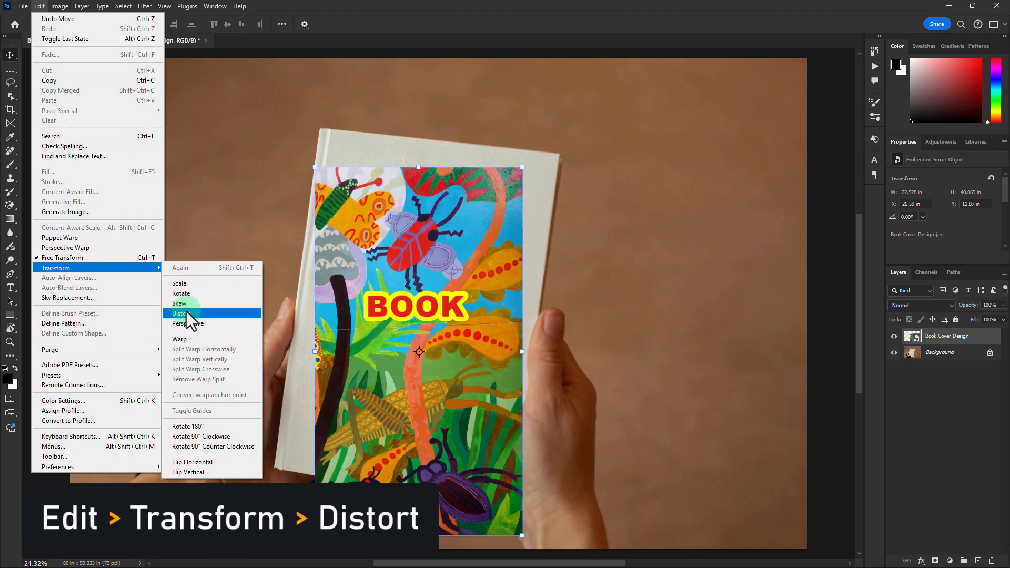
pyautogui.click(181, 314)
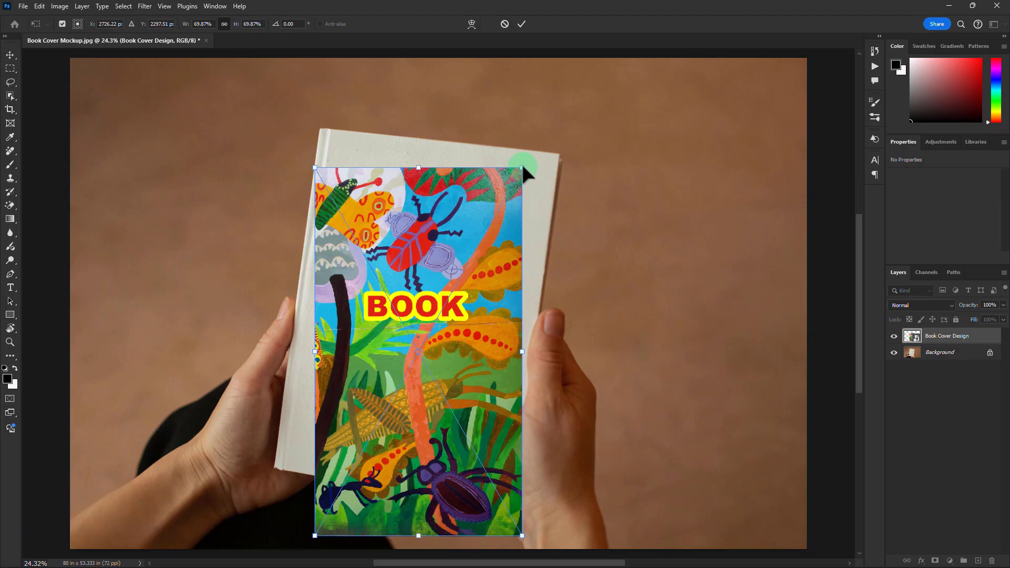
# - Drag all four cover corners onto the book's corners and commit the distortion
pyautogui.moveTo(522, 170); pyautogui.dragTo(560, 158)
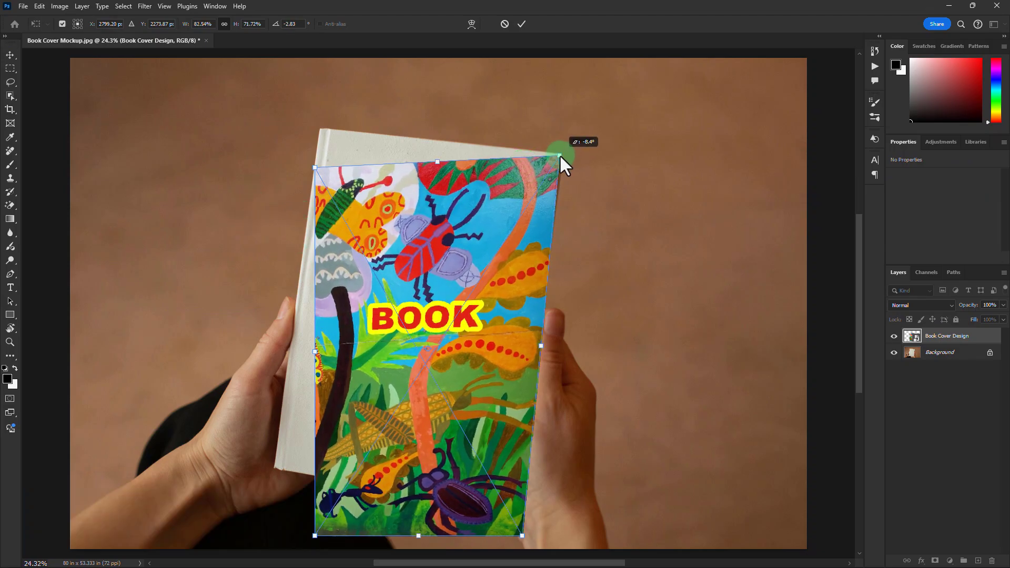
pyautogui.moveTo(563, 158); pyautogui.dragTo(519, 184)
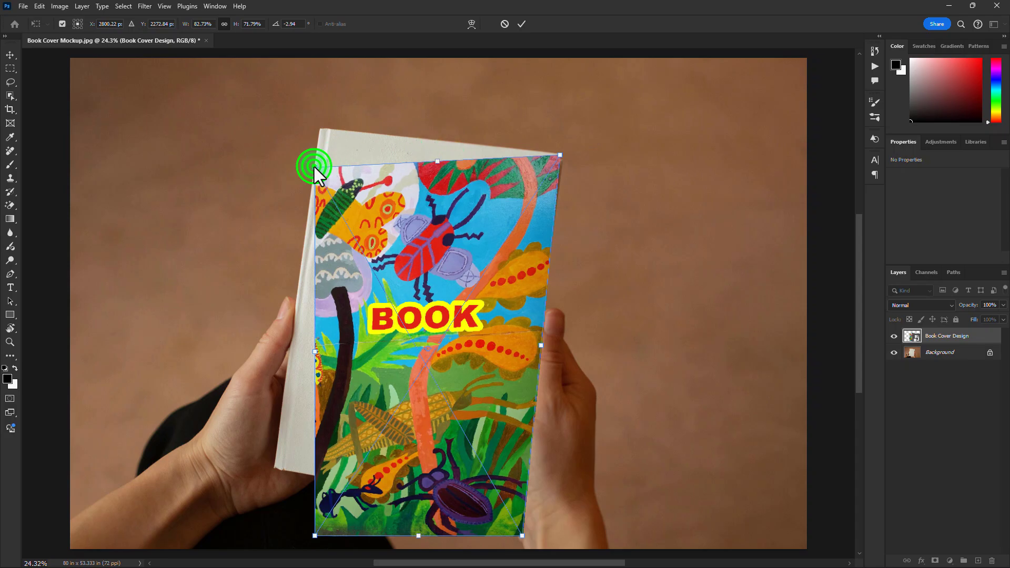
pyautogui.moveTo(315, 164); pyautogui.dragTo(315, 123)
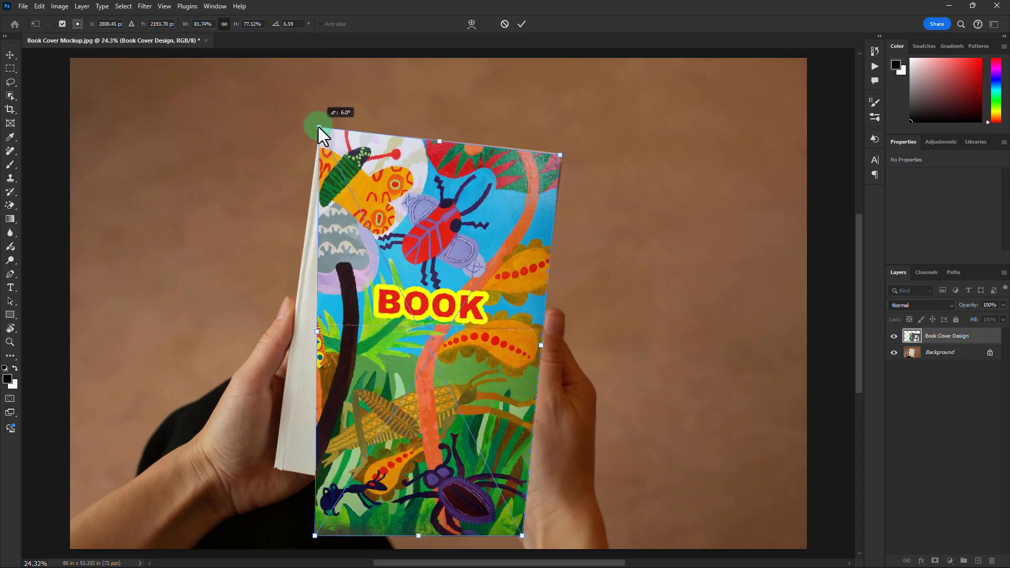
pyautogui.moveTo(316, 122); pyautogui.dragTo(277, 483)
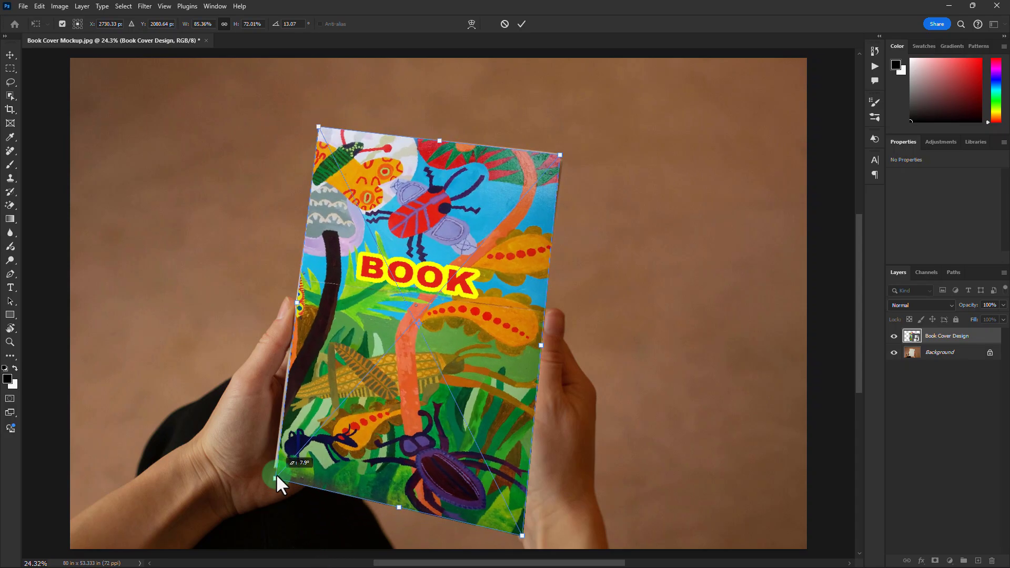
pyautogui.moveTo(277, 480); pyautogui.dragTo(522, 537)
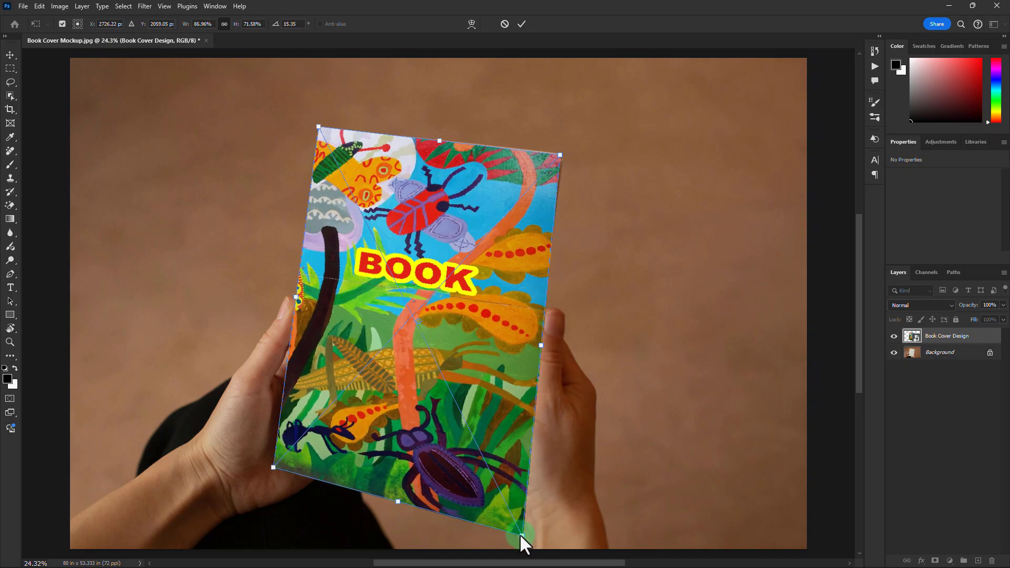
pyautogui.moveTo(525, 545); pyautogui.dragTo(515, 519)
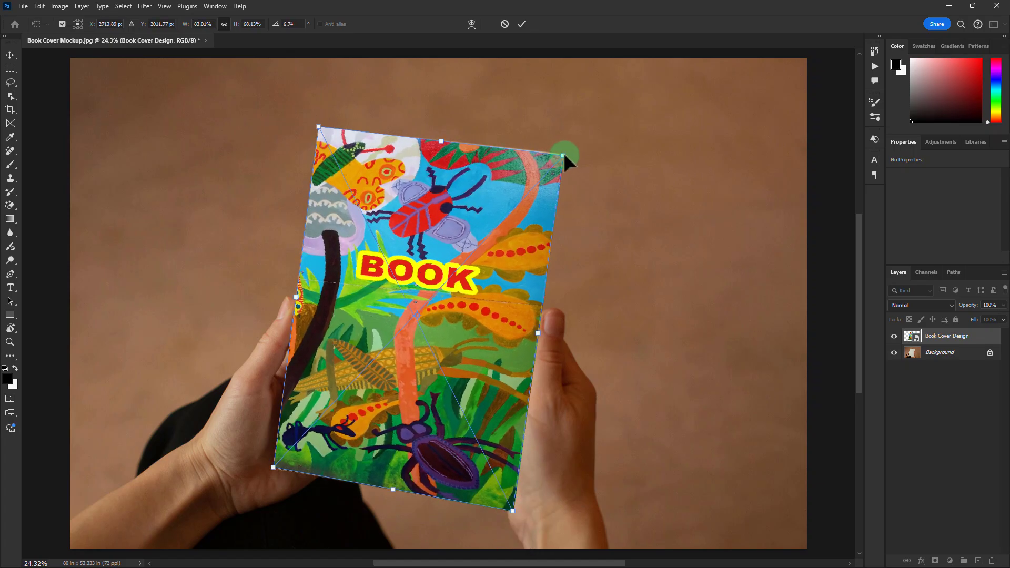
pyautogui.moveTo(567, 161); pyautogui.dragTo(565, 160)
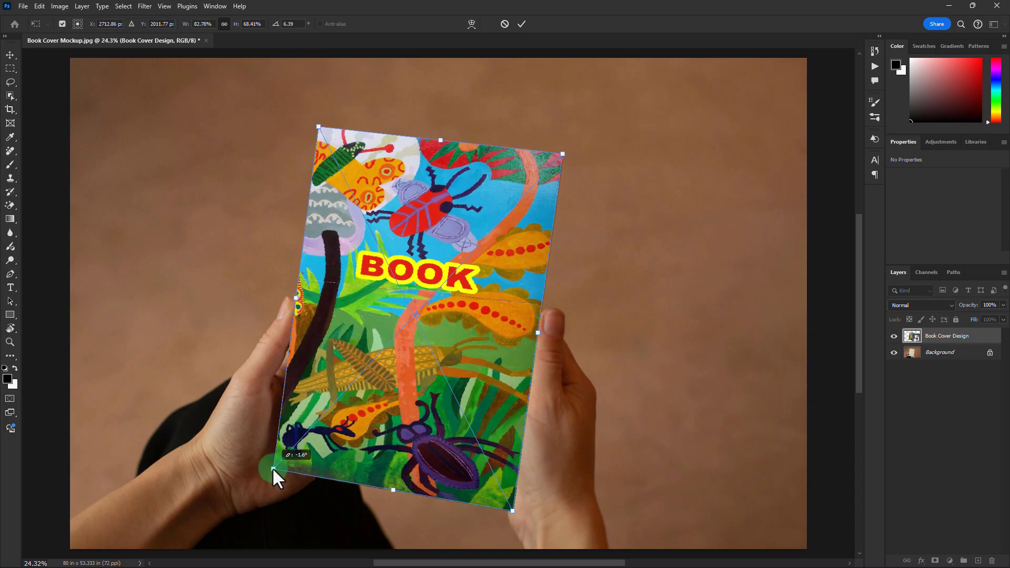
pyautogui.moveTo(445, 332)
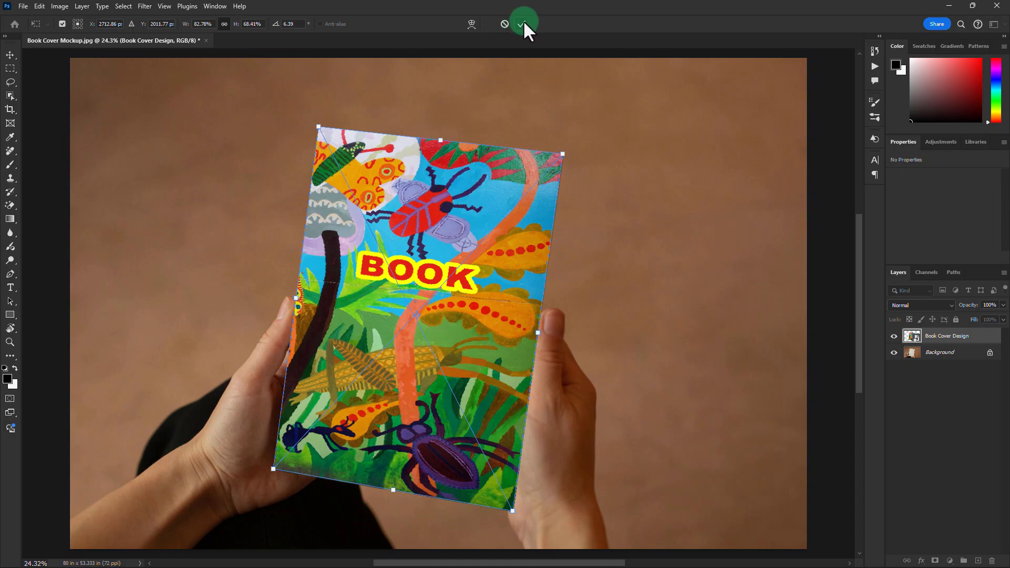
pyautogui.click(523, 24)
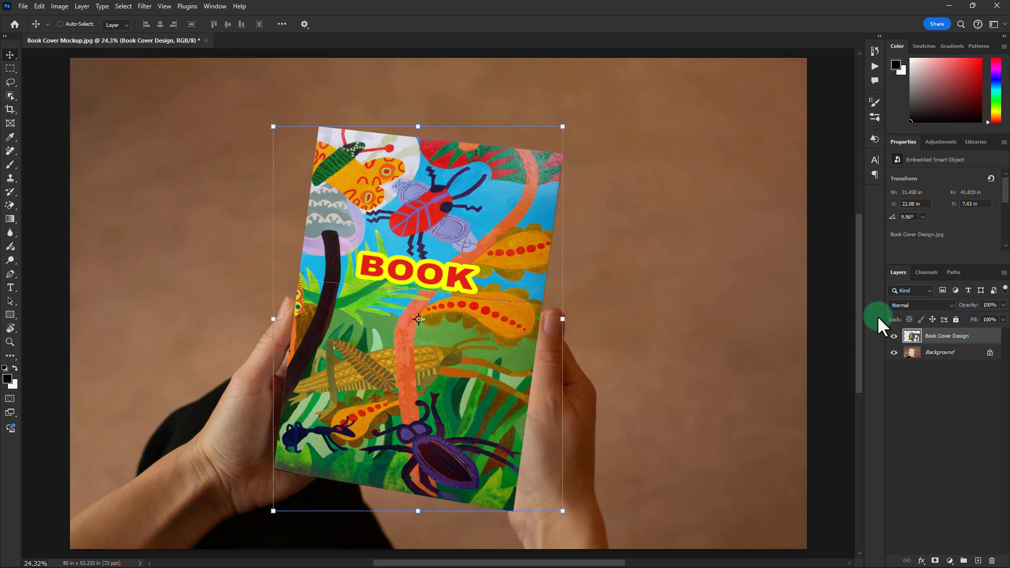
pyautogui.moveTo(899, 322)
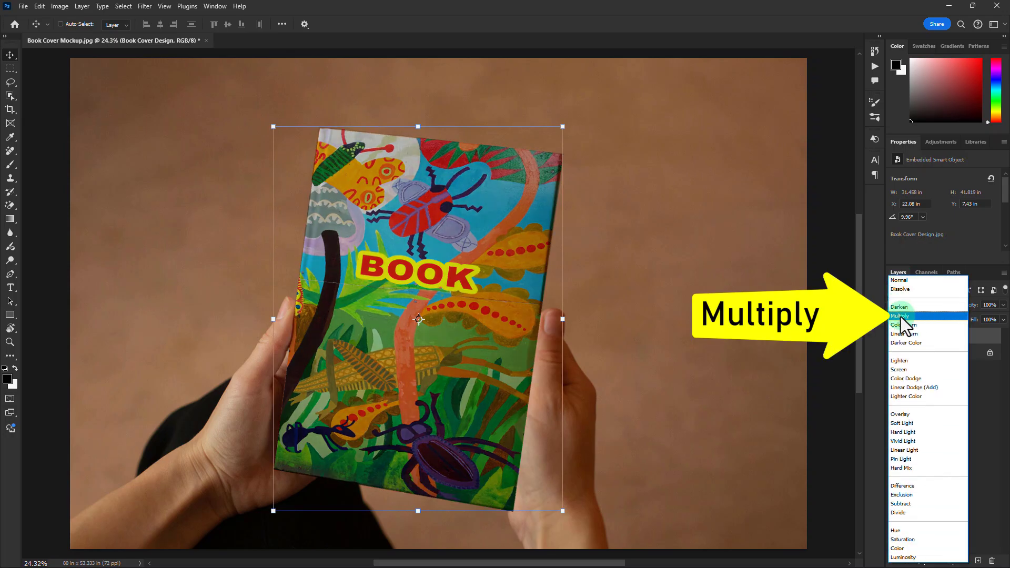
# - Set the cover design layer's blend mode to Multiply
pyautogui.click(900, 316)
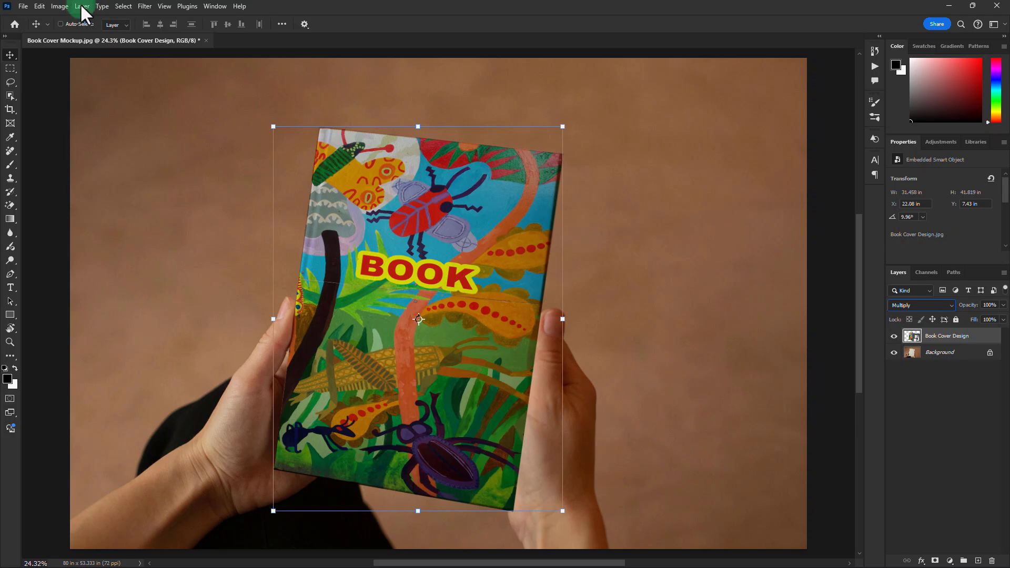
# - In Blending Options, split the Underlying Layer white slider to 205/255 and confirm
pyautogui.click(82, 5)
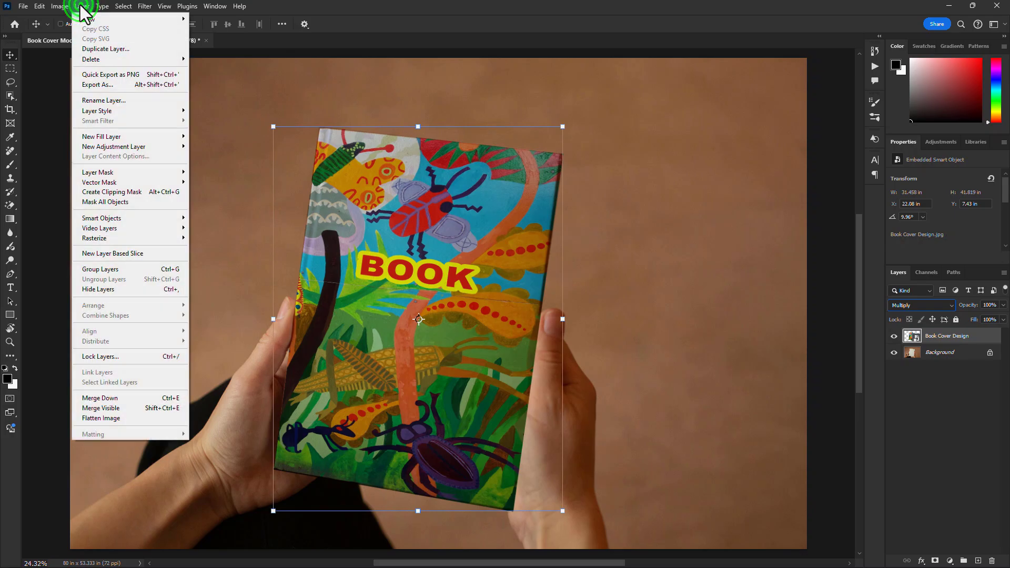
pyautogui.moveTo(97, 111)
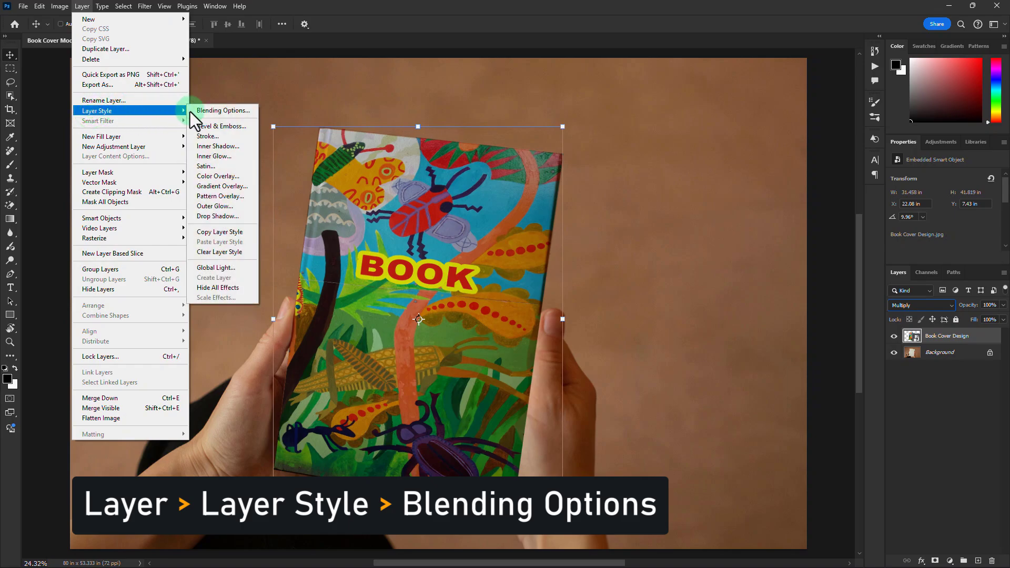
pyautogui.moveTo(222, 110)
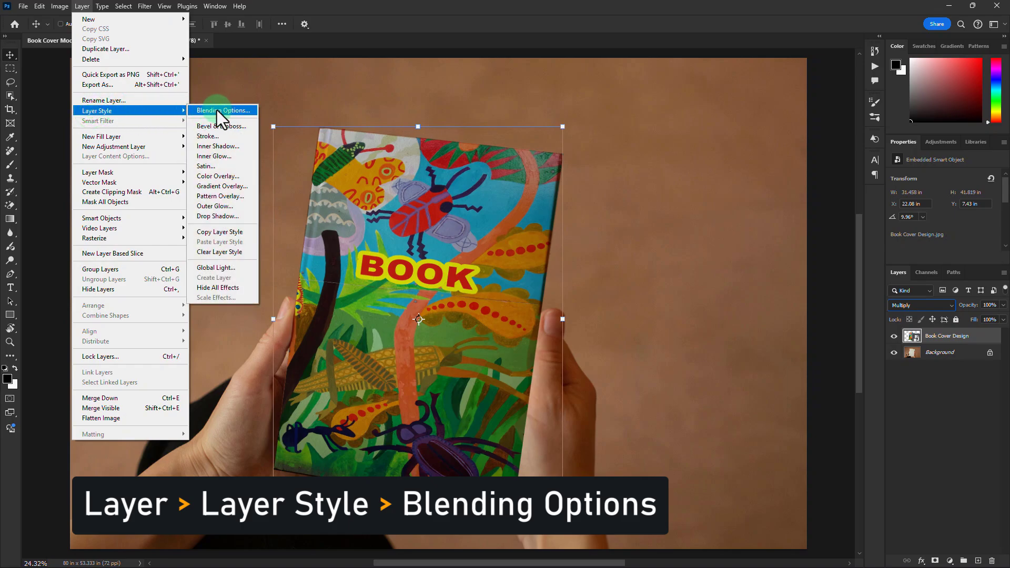
pyautogui.click(222, 110)
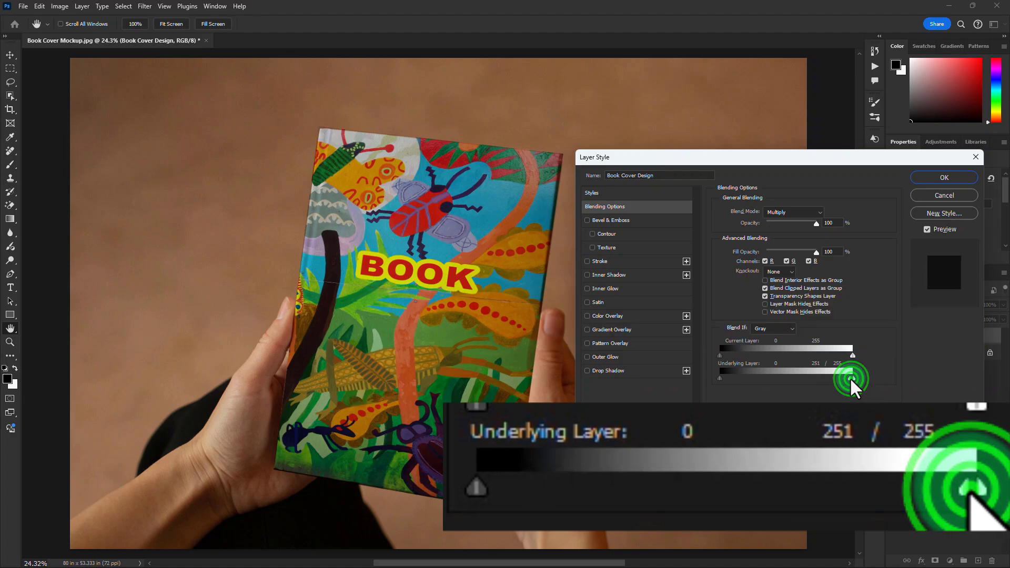
pyautogui.moveTo(852, 373); pyautogui.dragTo(828, 373)
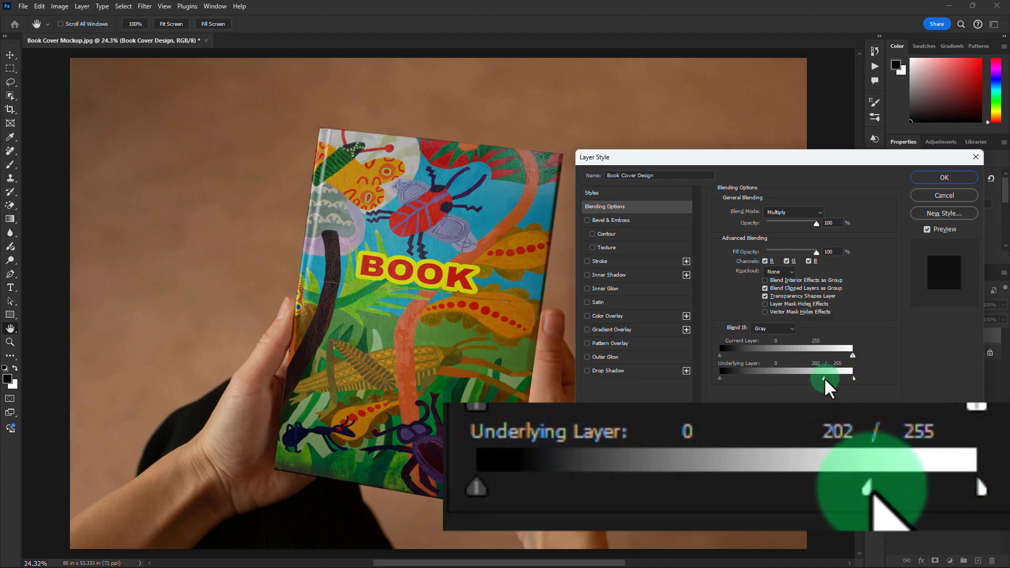
pyautogui.moveTo(852, 374); pyautogui.dragTo(855, 374)
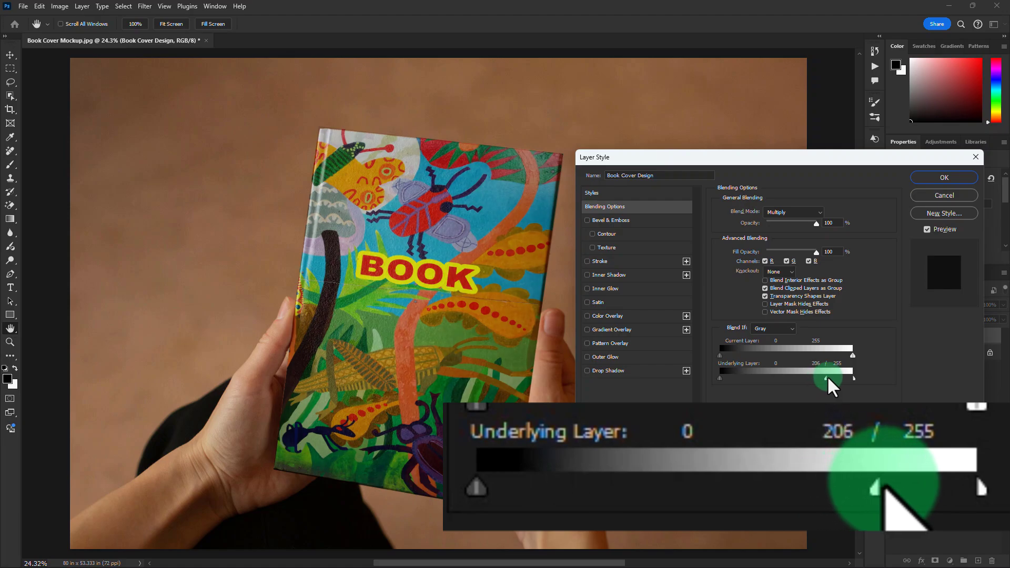
pyautogui.moveTo(853, 373); pyautogui.dragTo(854, 374)
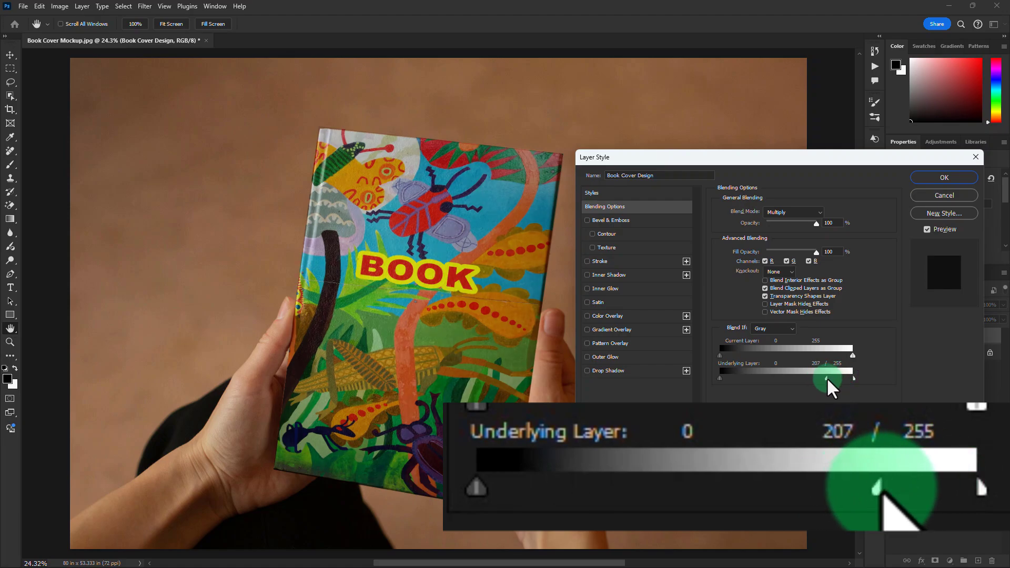
pyautogui.moveTo(855, 379); pyautogui.dragTo(852, 380)
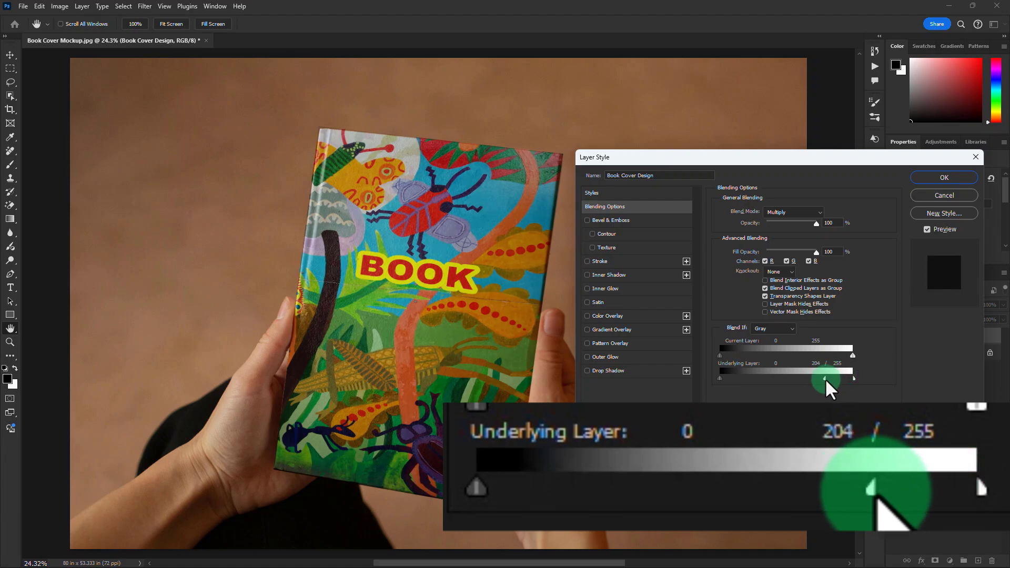
pyautogui.moveTo(828, 380); pyautogui.dragTo(826, 373)
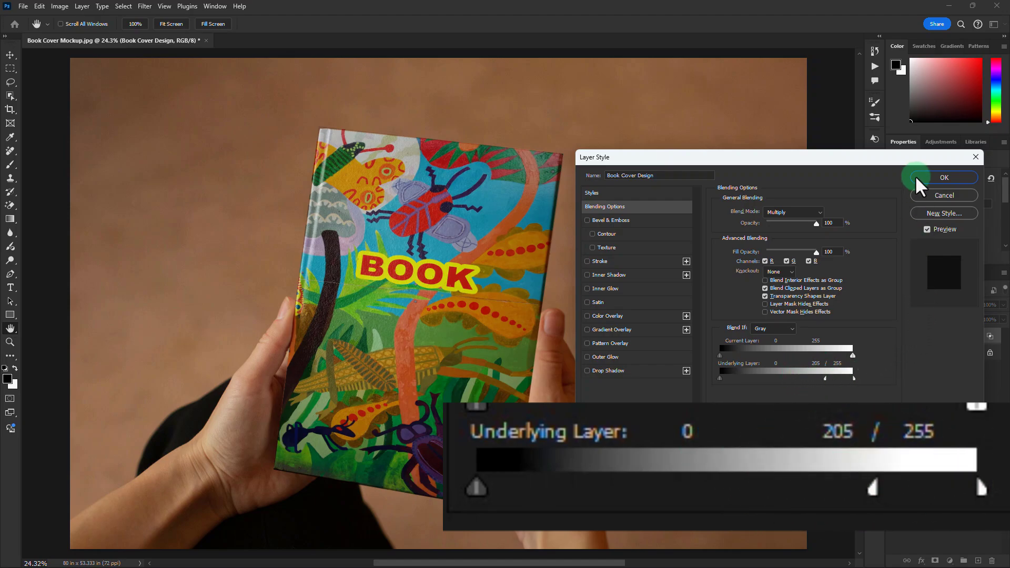
pyautogui.click(944, 178)
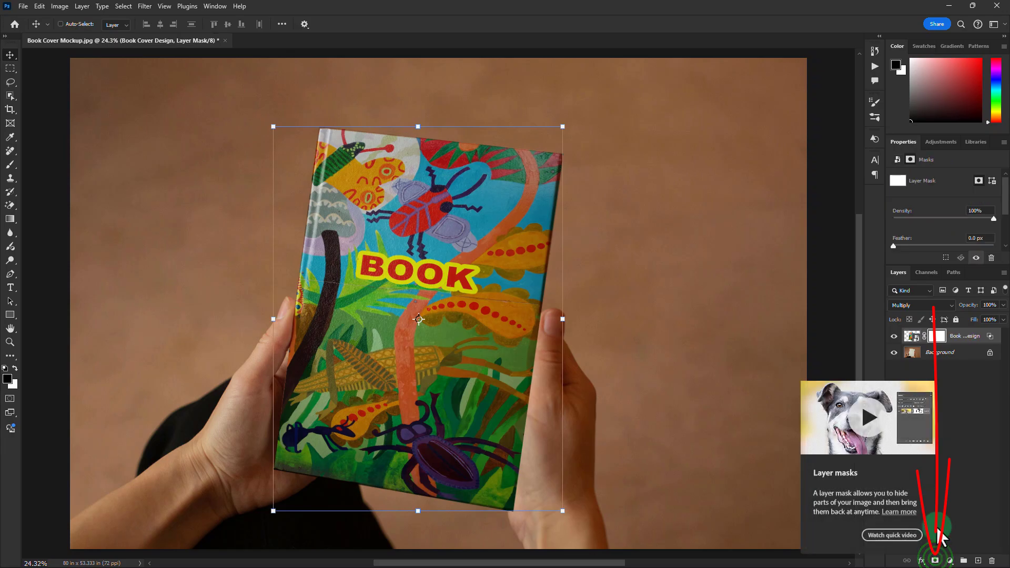
# - Add a layer mask to the cover design and ready a smaller brush for painting it
pyautogui.click(938, 336)
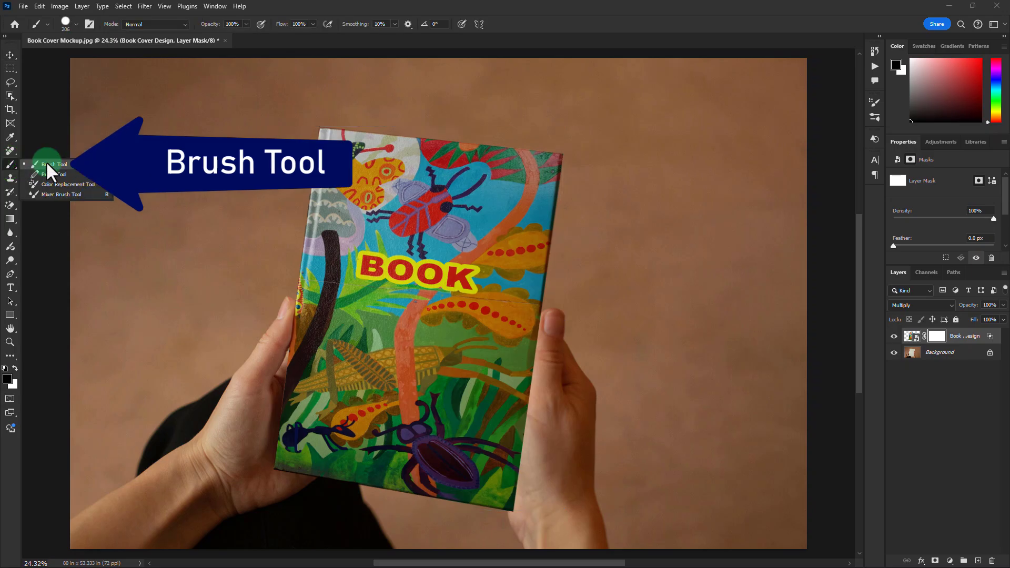
pyautogui.click(55, 164)
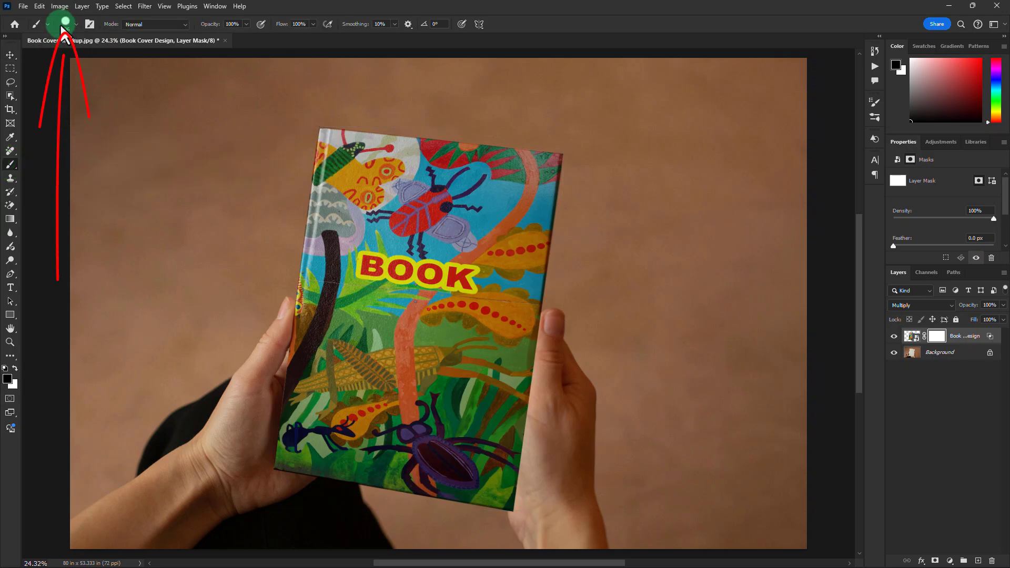
pyautogui.moveTo(64, 24)
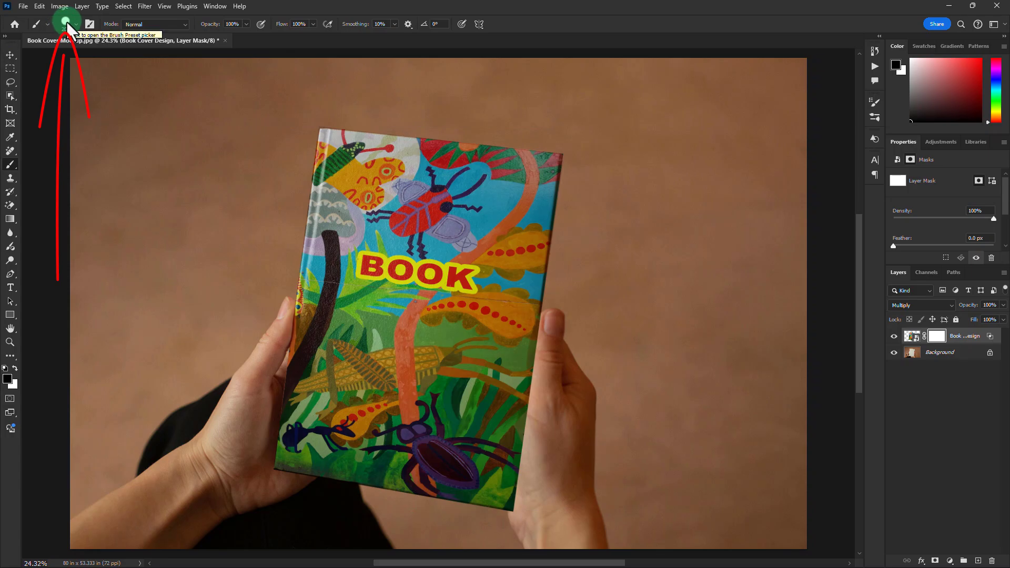
pyautogui.click(66, 24)
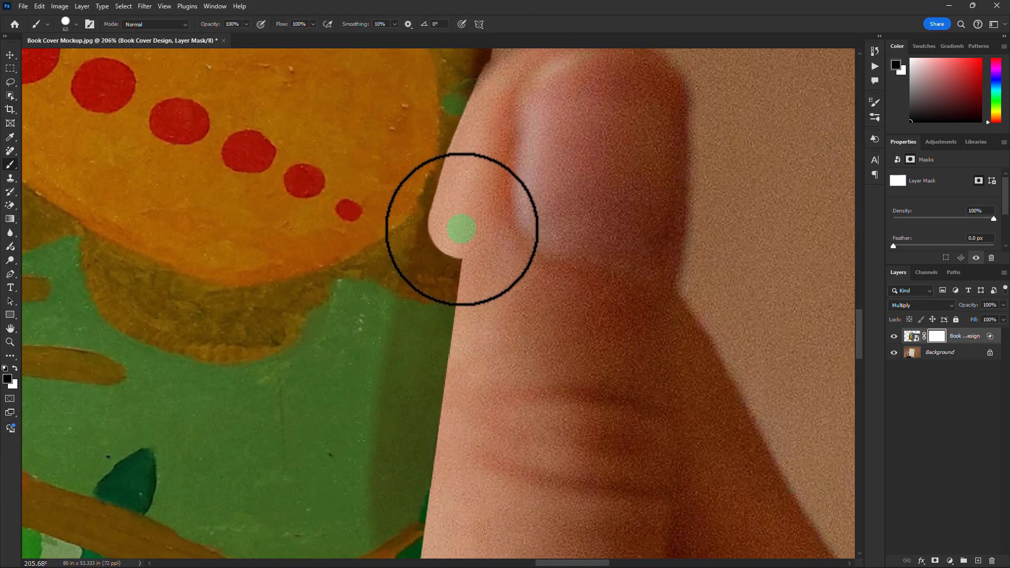
# - Paint black on the mask along the thumb so it shows in front of the cover
pyautogui.moveTo(461, 228); pyautogui.dragTo(422, 393)
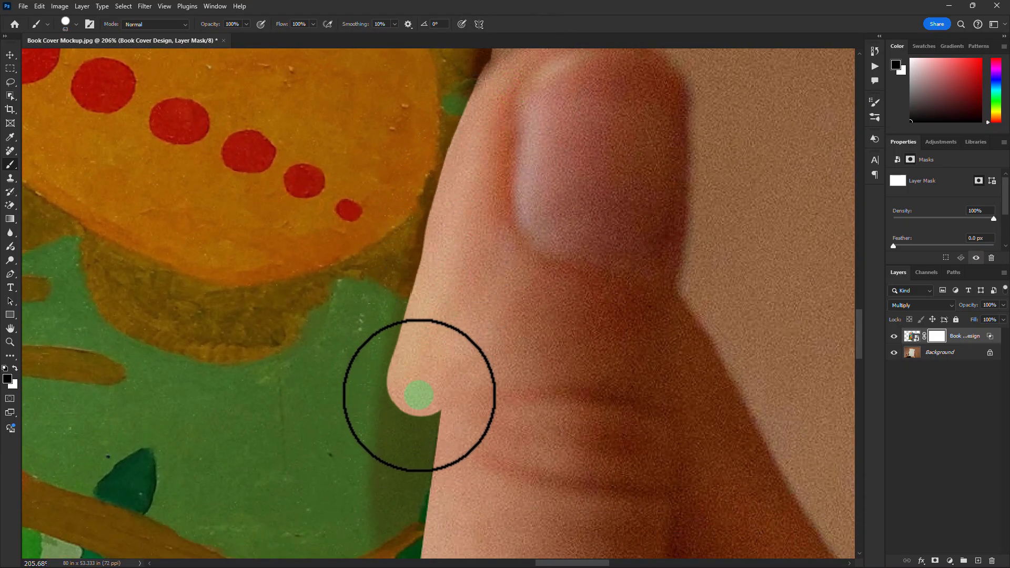
pyautogui.moveTo(419, 393); pyautogui.dragTo(434, 348)
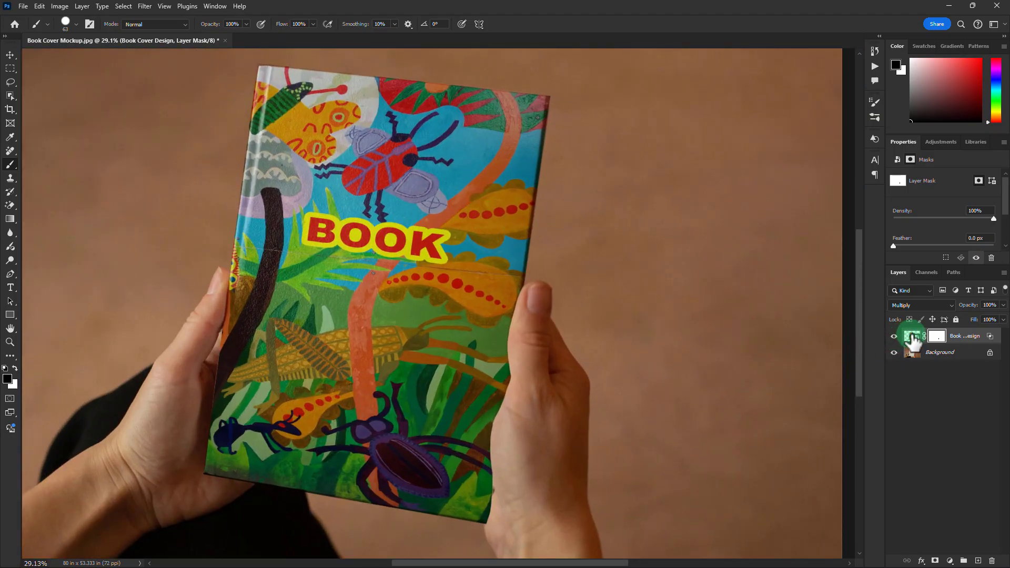
# - Brighten the cover image with Levels, lowering its white input point to 226
pyautogui.click(913, 335)
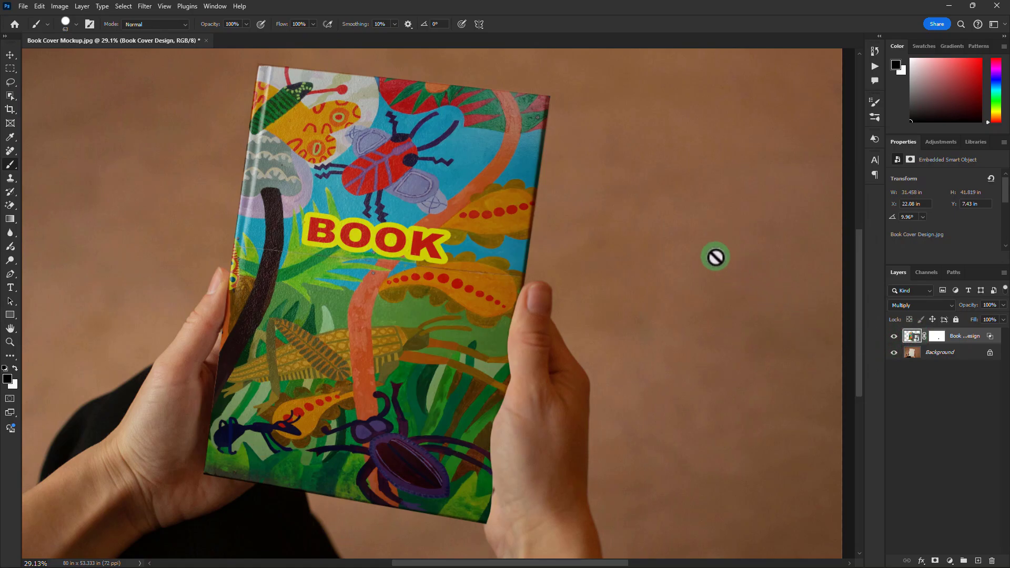
pyautogui.press('ctrl+l')
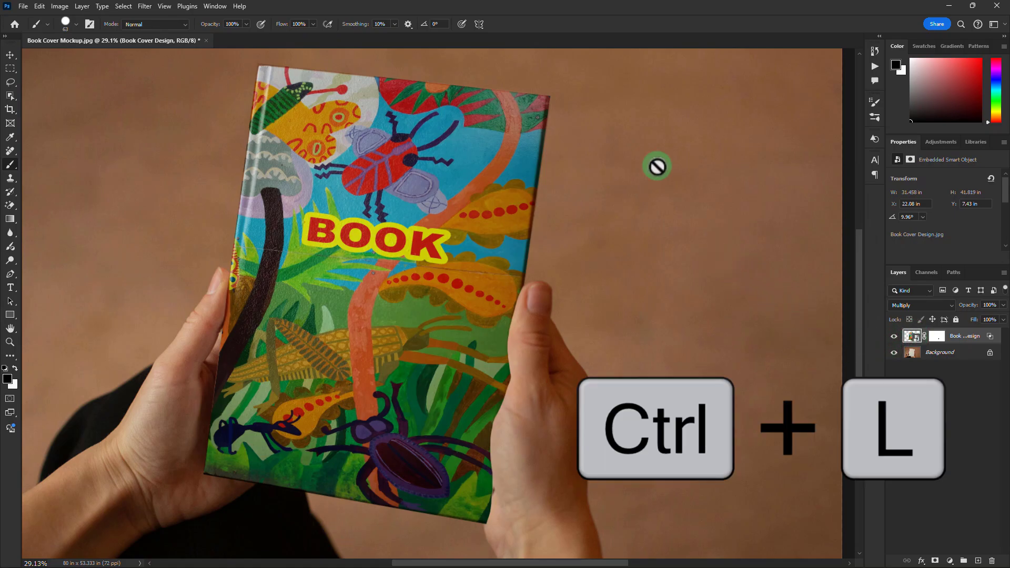
pyautogui.press('ctrl+l')
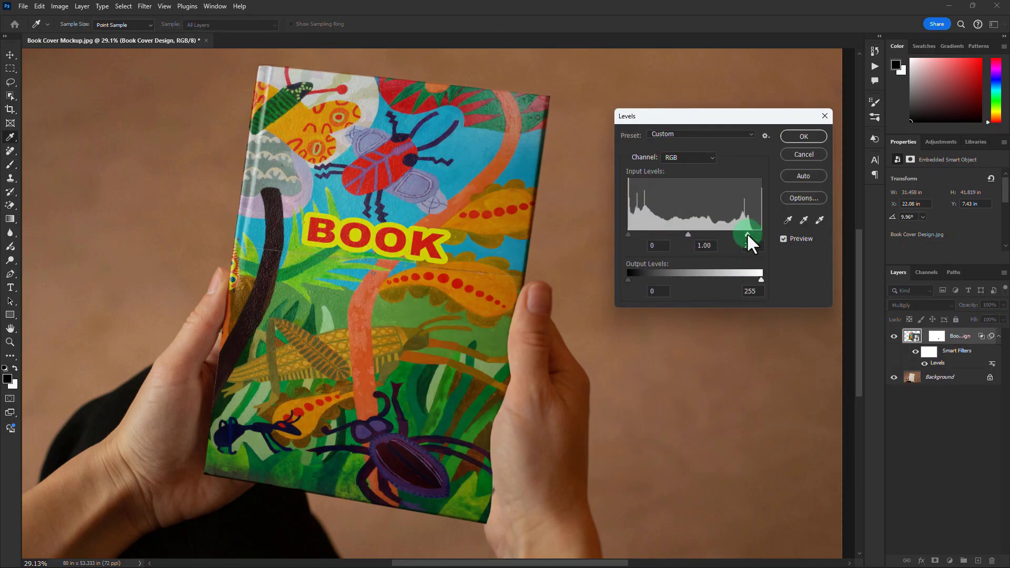
pyautogui.moveTo(761, 234); pyautogui.dragTo(757, 233)
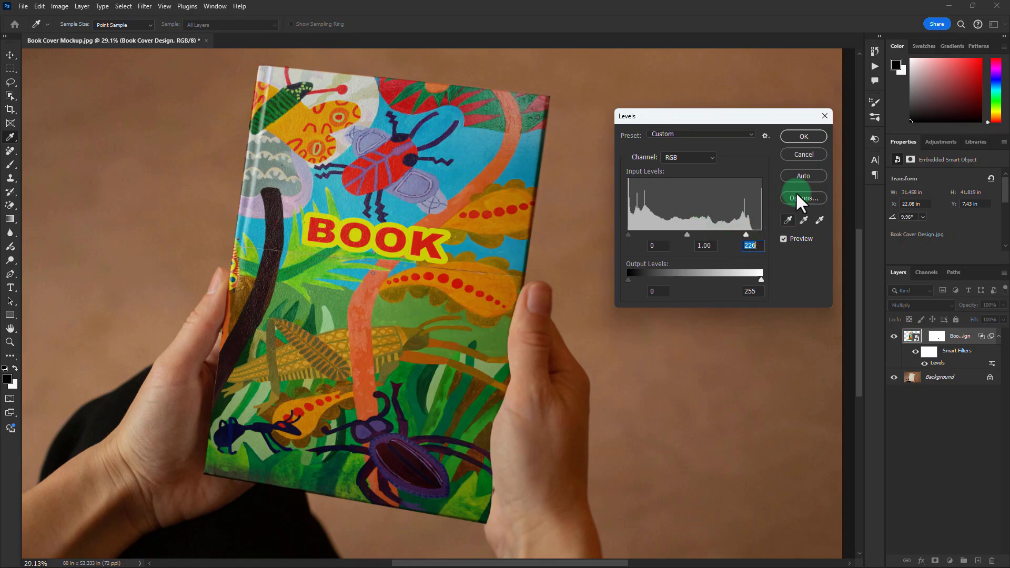
pyautogui.click(803, 136)
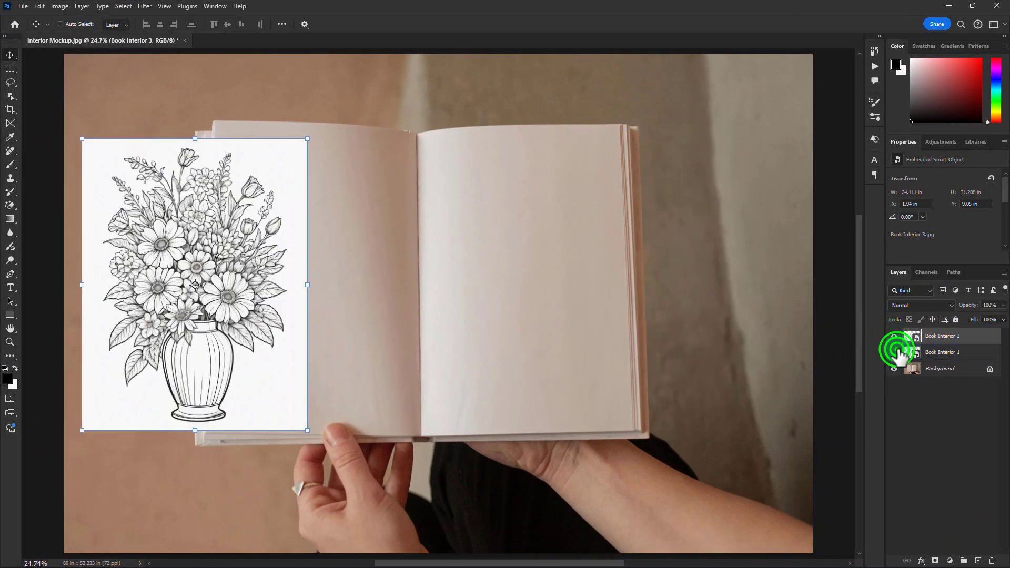
# - Show the Book Interior 1 astronaut cat page and start distorting the flower page
pyautogui.click(895, 336)
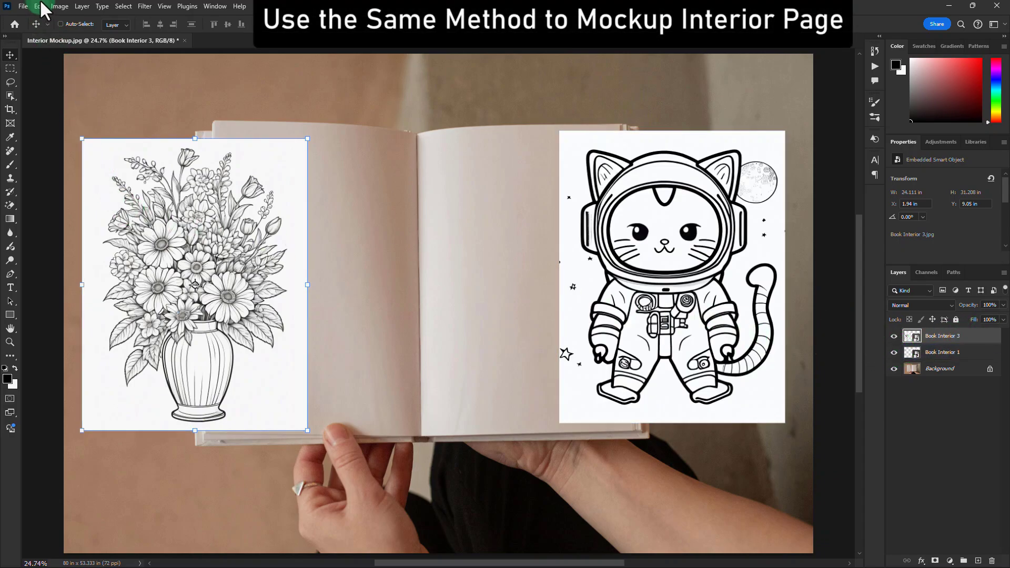
pyautogui.click(40, 6)
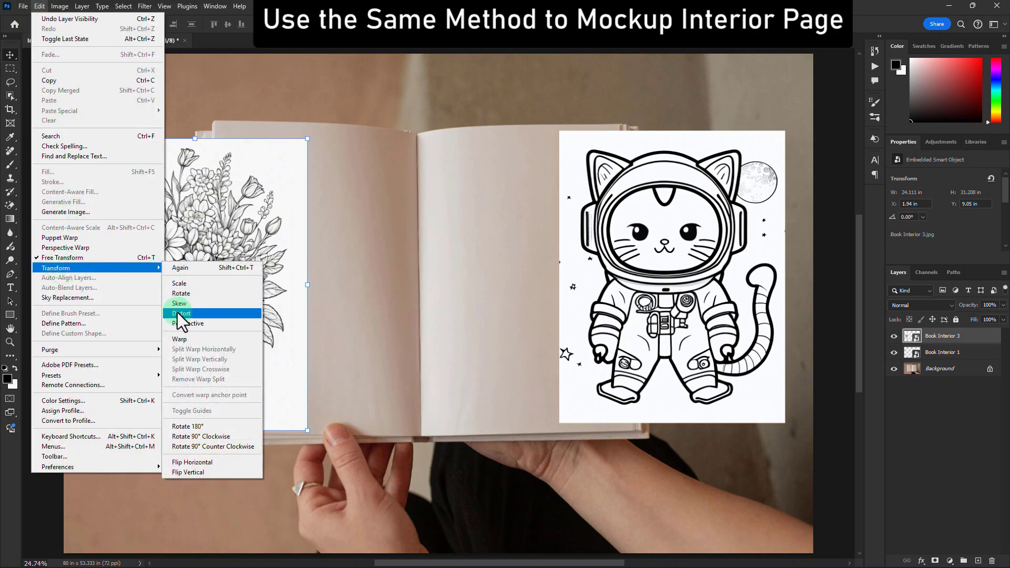
pyautogui.click(182, 313)
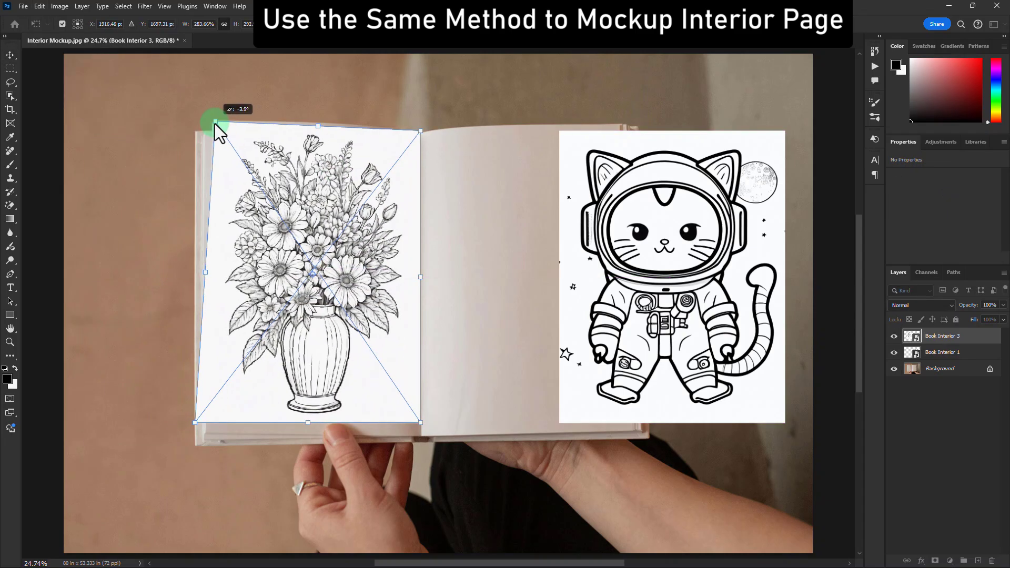